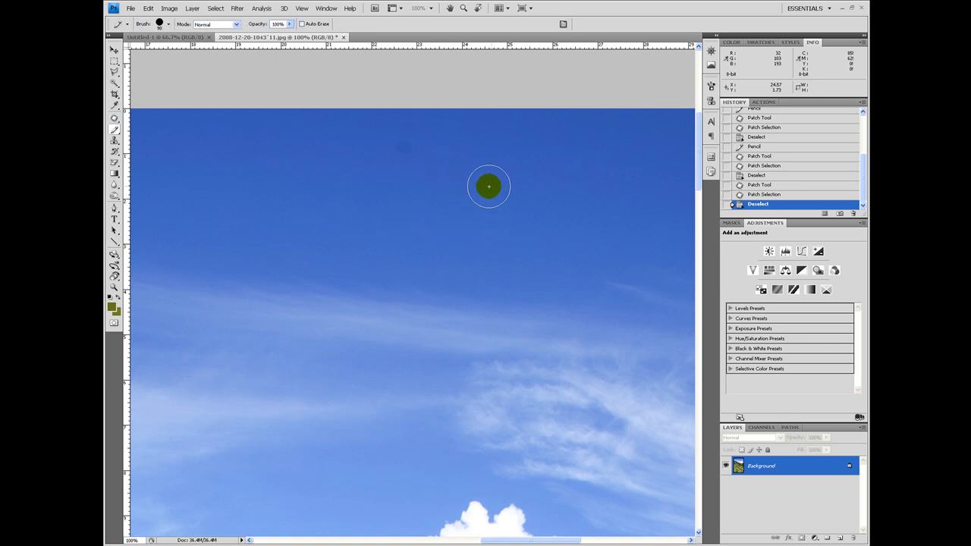
# Dab a black pencil dust spot on the upper sky and bring up the healing tools flyout
pyautogui.click(541, 182)
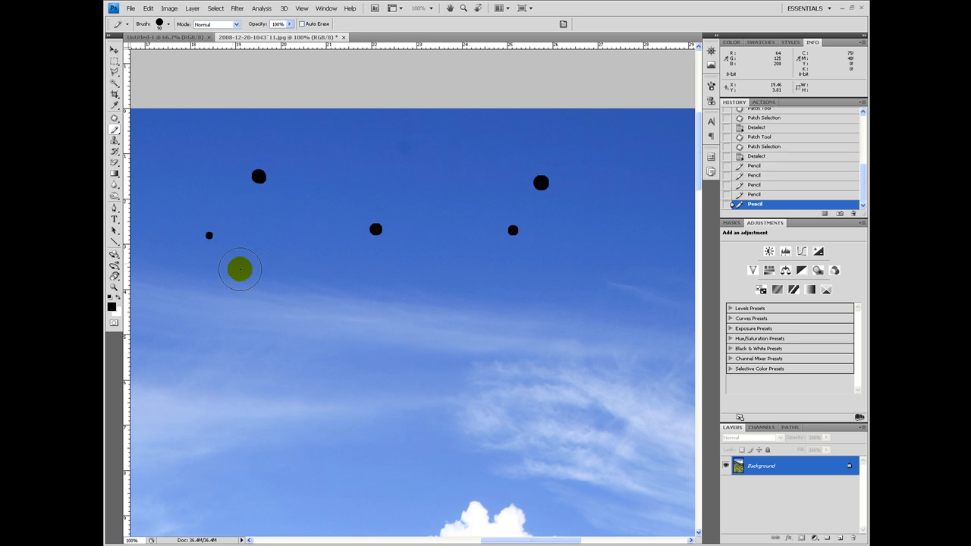
pyautogui.click(114, 119)
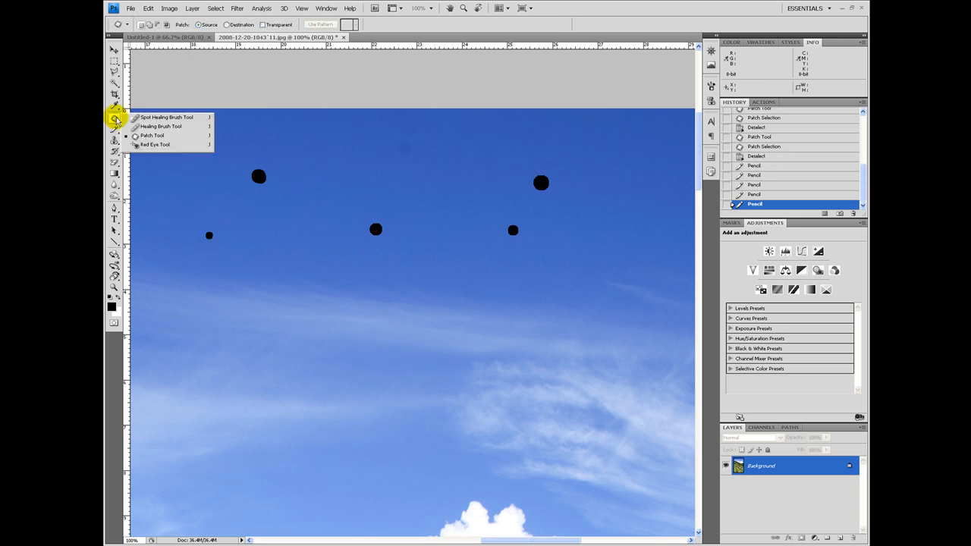
pyautogui.moveTo(174, 120)
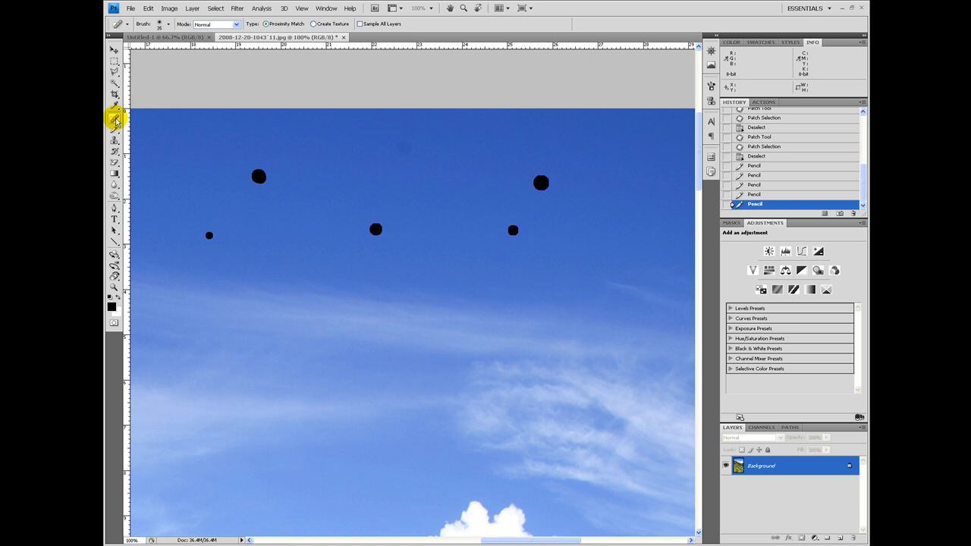
pyautogui.click(114, 119)
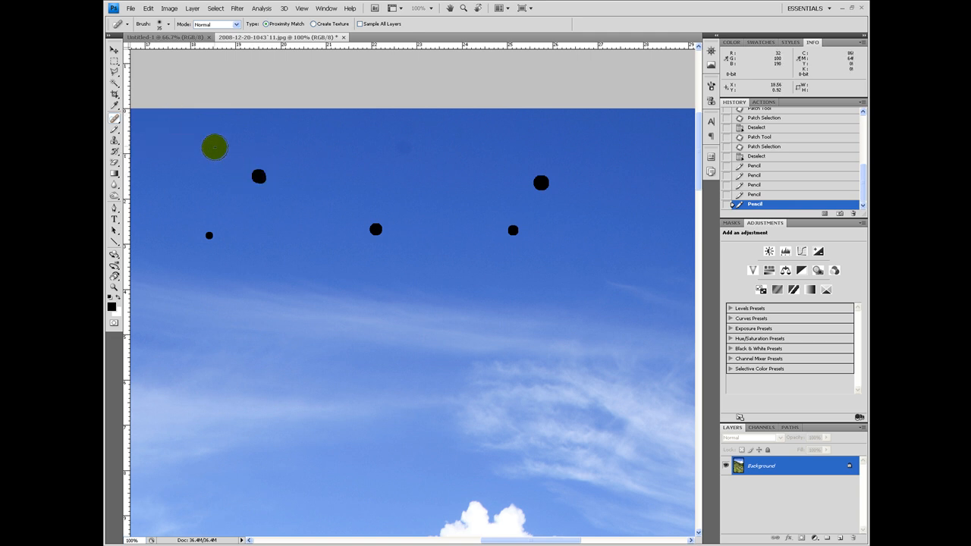
pyautogui.moveTo(201, 143)
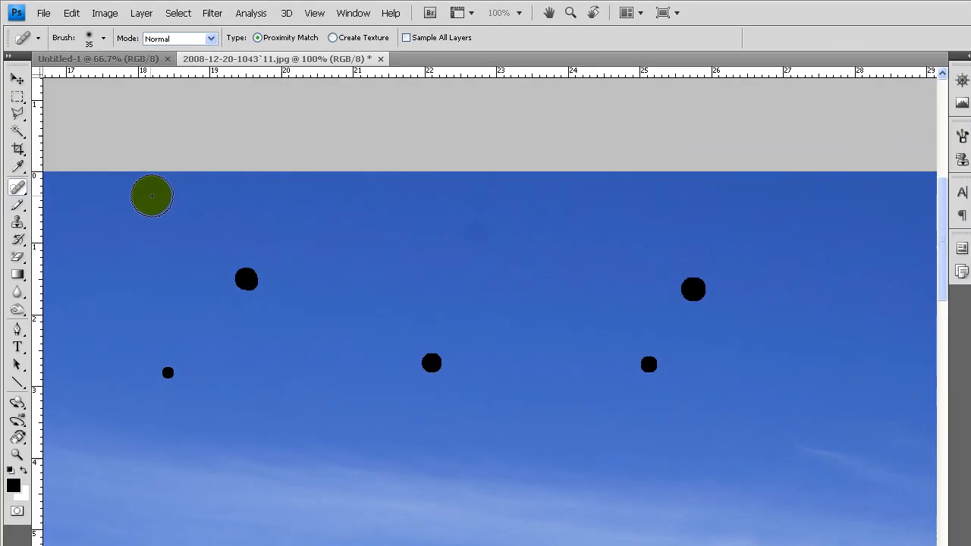
pyautogui.click(102, 38)
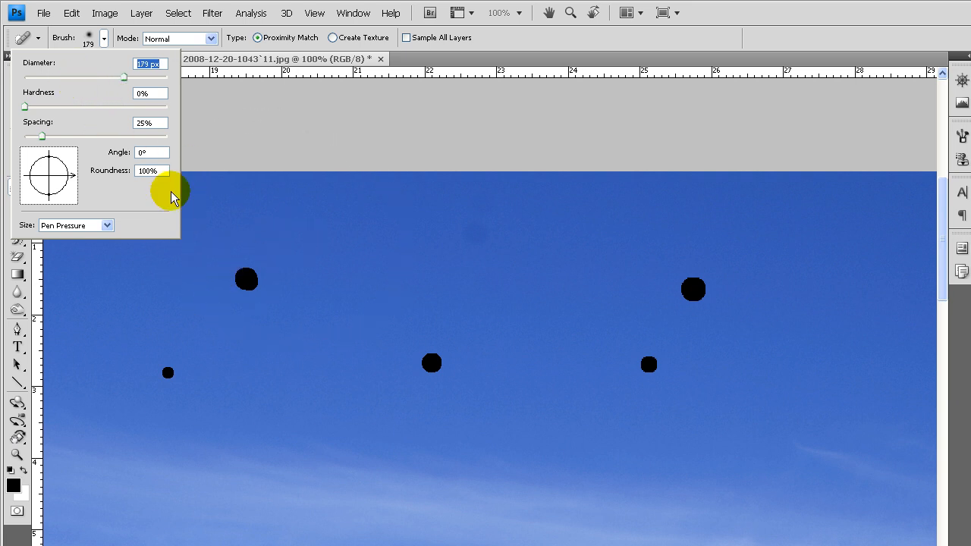
pyautogui.moveTo(28, 106); pyautogui.dragTo(44, 106)
pyautogui.write('35')
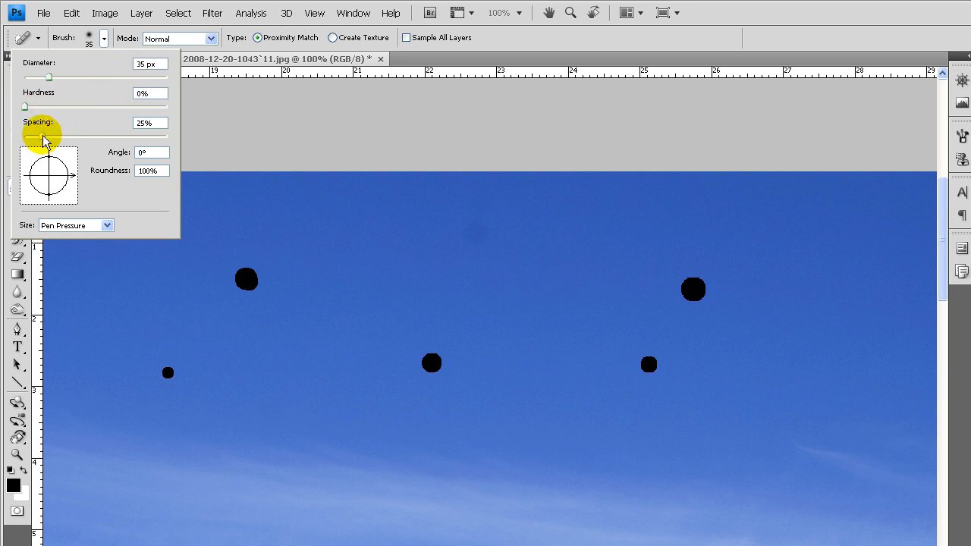
pyautogui.moveTo(44, 137); pyautogui.dragTo(69, 137)
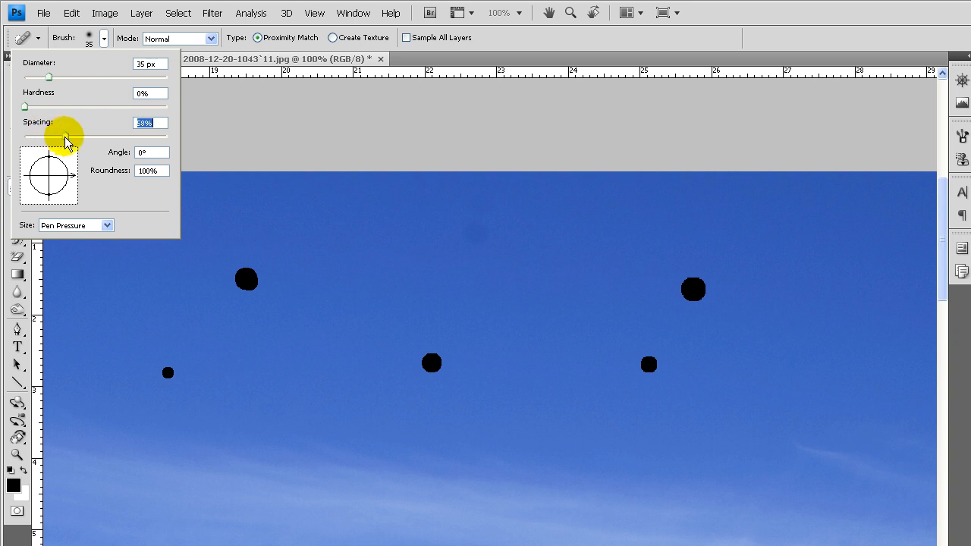
pyautogui.moveTo(68, 135); pyautogui.dragTo(49, 135)
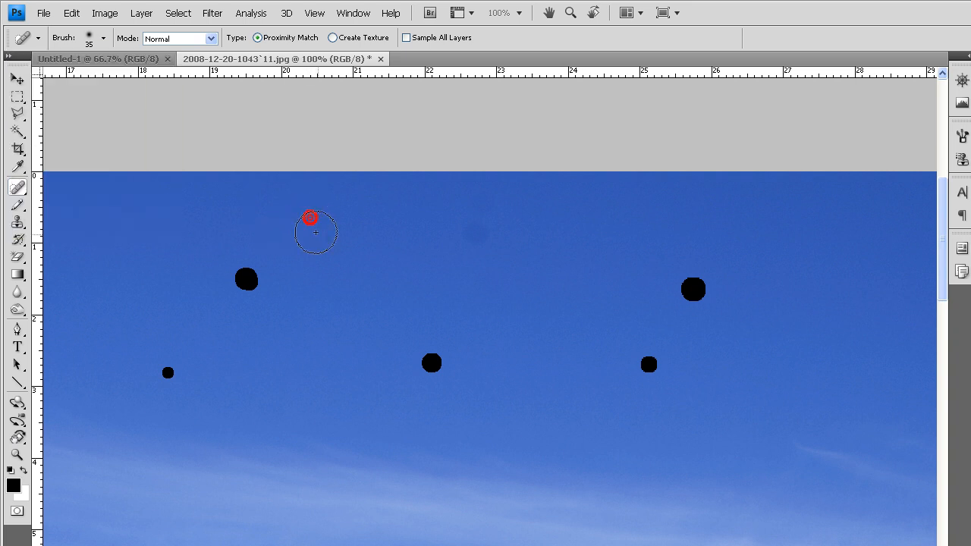
# Erase the upper-left black spot with Spot Healing strokes, then pick the Healing Brush
pyautogui.click(246, 279)
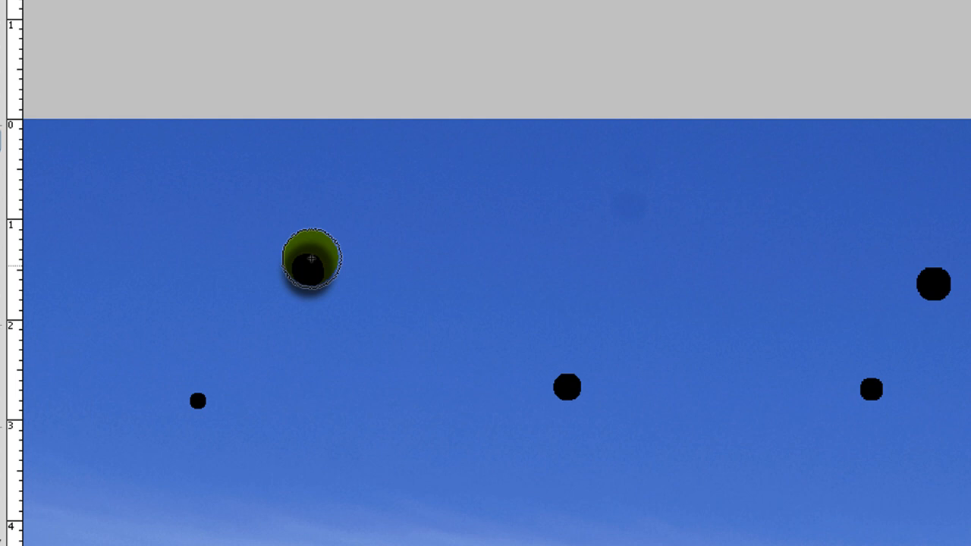
pyautogui.moveTo(310, 259); pyautogui.dragTo(306, 493)
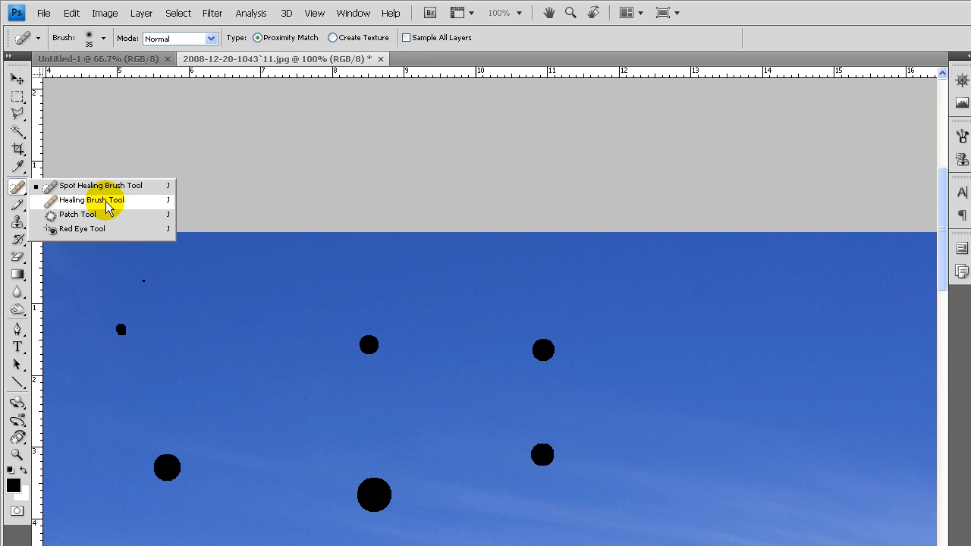
pyautogui.click(91, 199)
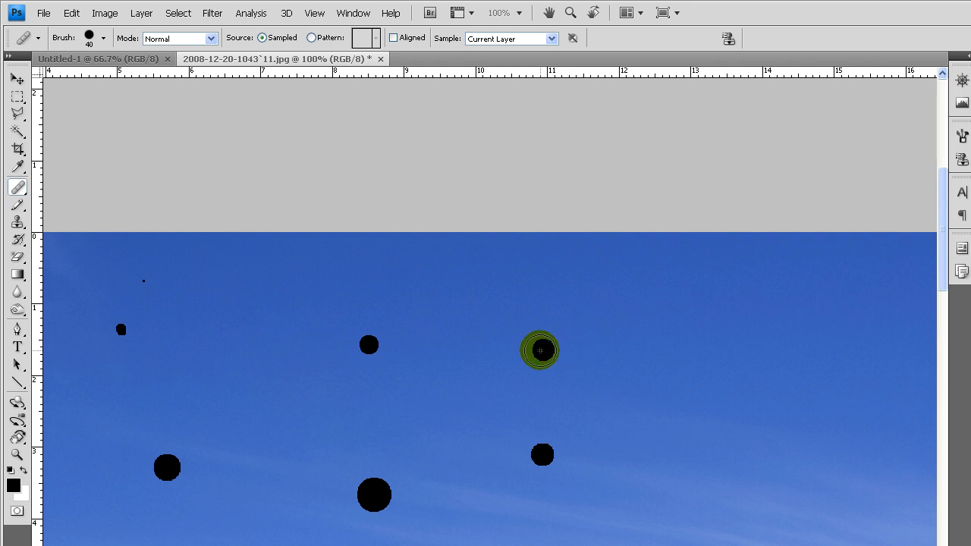
pyautogui.moveTo(543, 350)
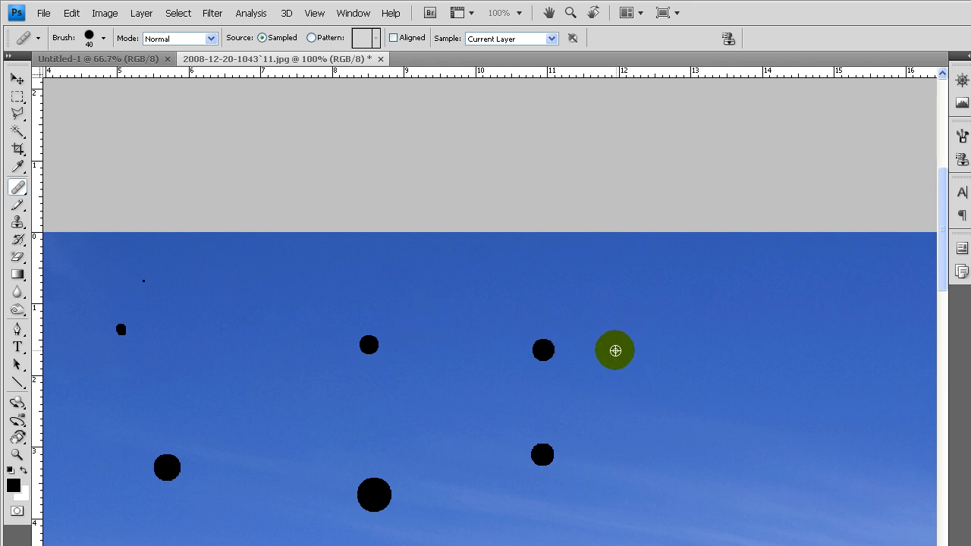
pyautogui.moveTo(643, 342)
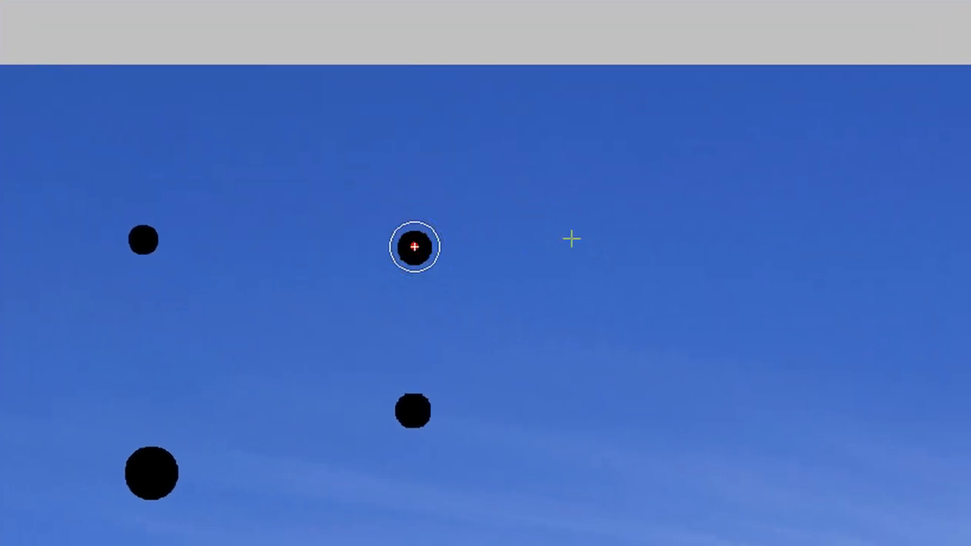
# Paint sampled clean sky over a black spot with the Healing Brush
pyautogui.click(415, 247)
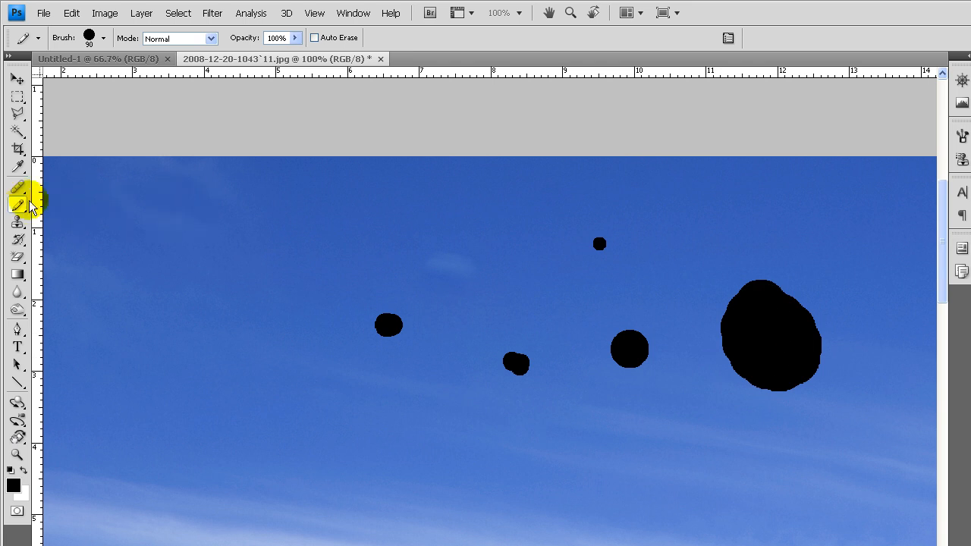
# With the Patch tool, outline the spot left of centre and cover it with nearby sky
pyautogui.click(17, 202)
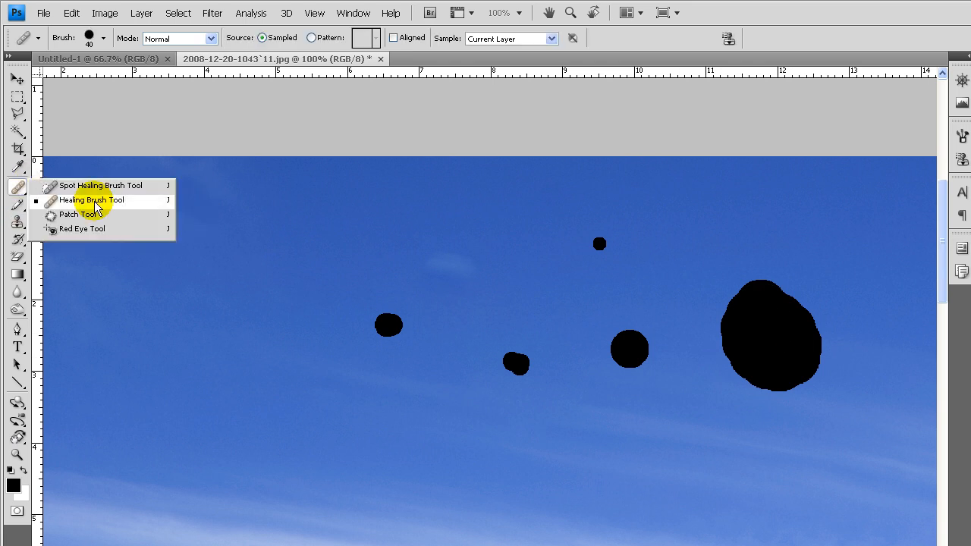
pyautogui.click(75, 214)
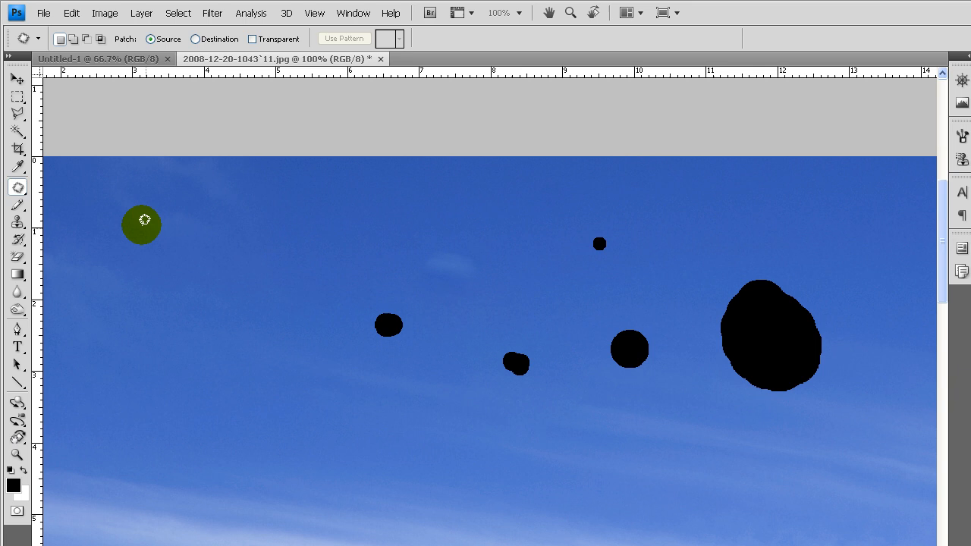
pyautogui.moveTo(141, 224); pyautogui.dragTo(377, 301)
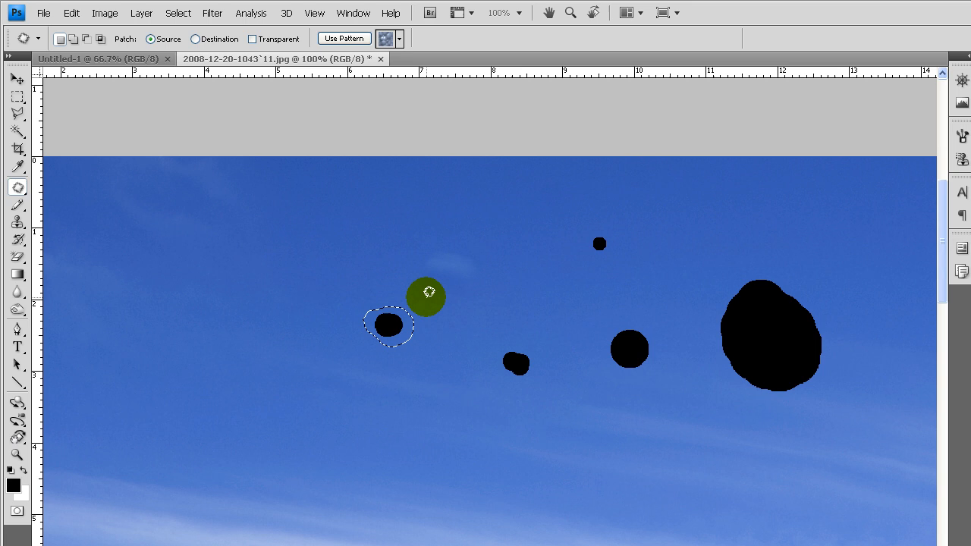
pyautogui.moveTo(425, 296); pyautogui.dragTo(397, 323)
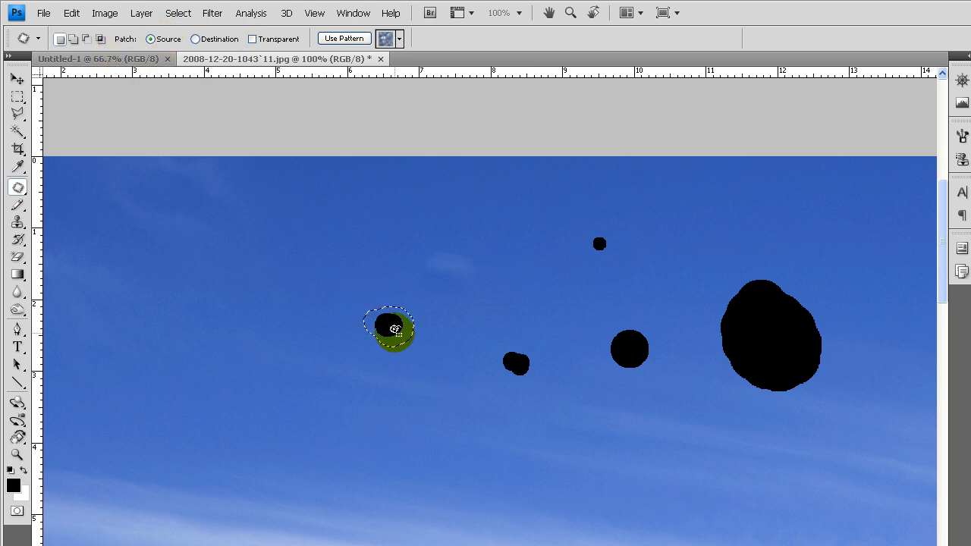
# Re-patch that spot by trying higher and left-side sky areas as the source
pyautogui.moveTo(390, 330); pyautogui.dragTo(292, 290)
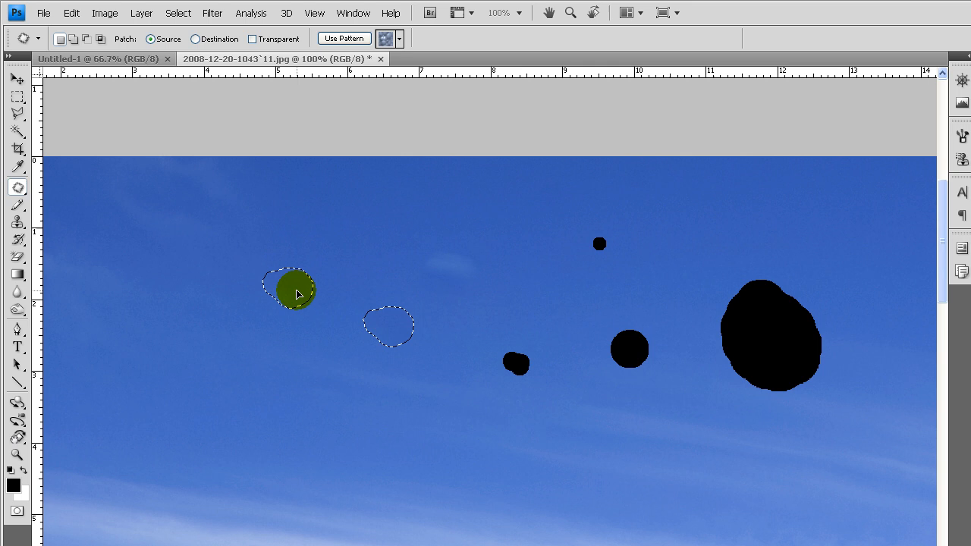
pyautogui.moveTo(288, 290); pyautogui.dragTo(419, 216)
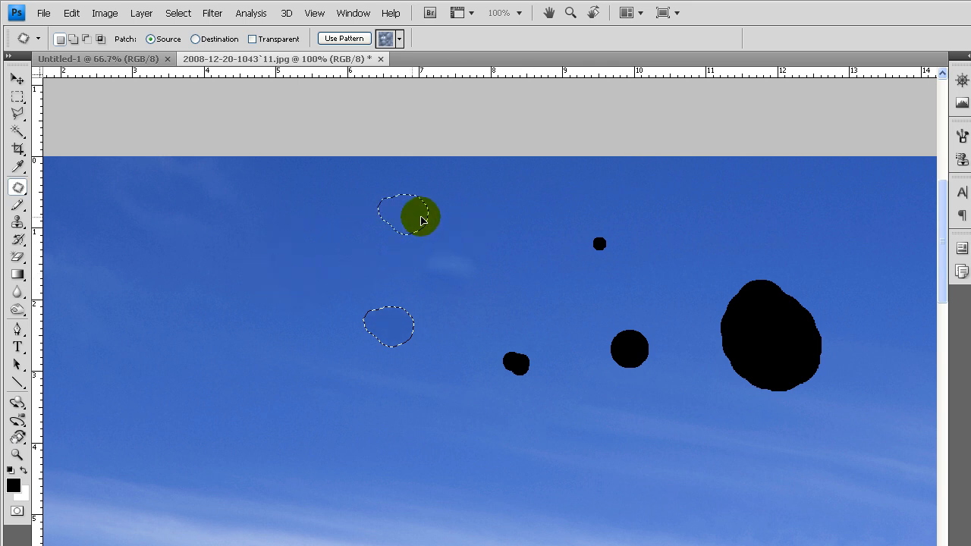
pyautogui.moveTo(409, 216); pyautogui.dragTo(318, 311)
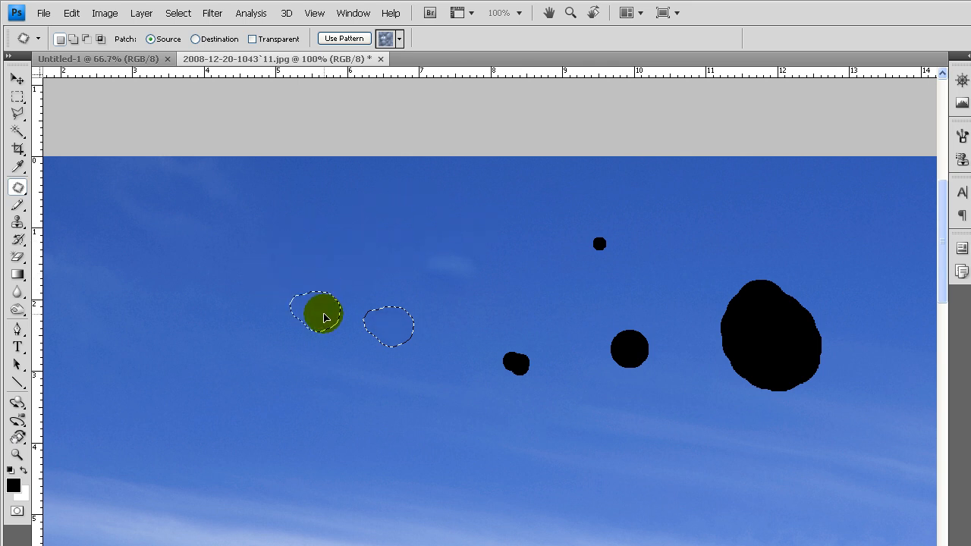
pyautogui.moveTo(322, 313); pyautogui.dragTo(357, 253)
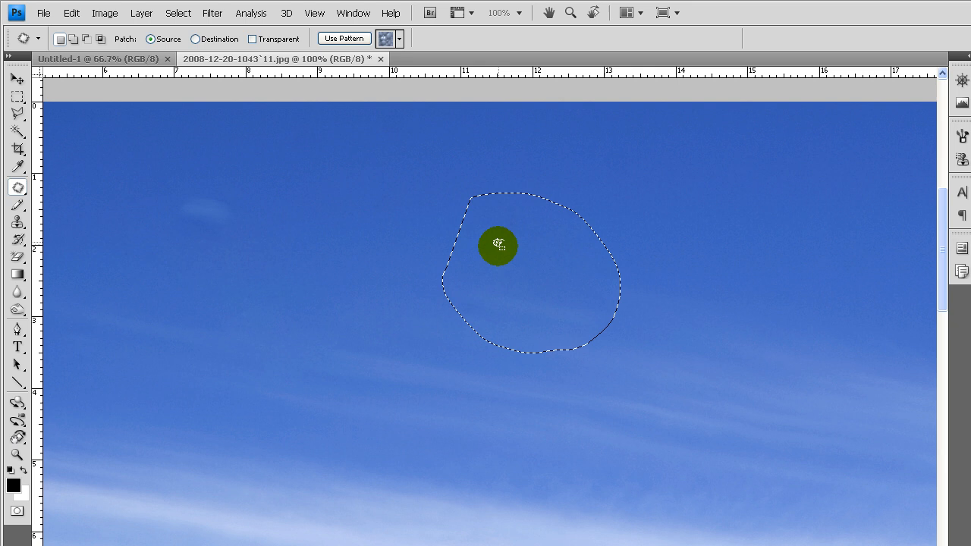
# Patch the large black blob with clean sky, then Select > Deselect
pyautogui.moveTo(497, 245); pyautogui.dragTo(597, 330)
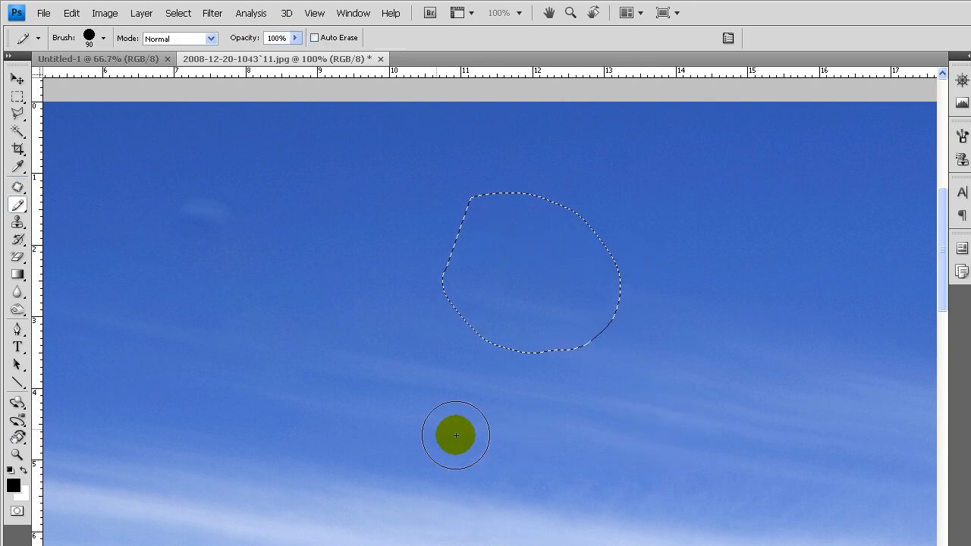
pyautogui.moveTo(639, 130)
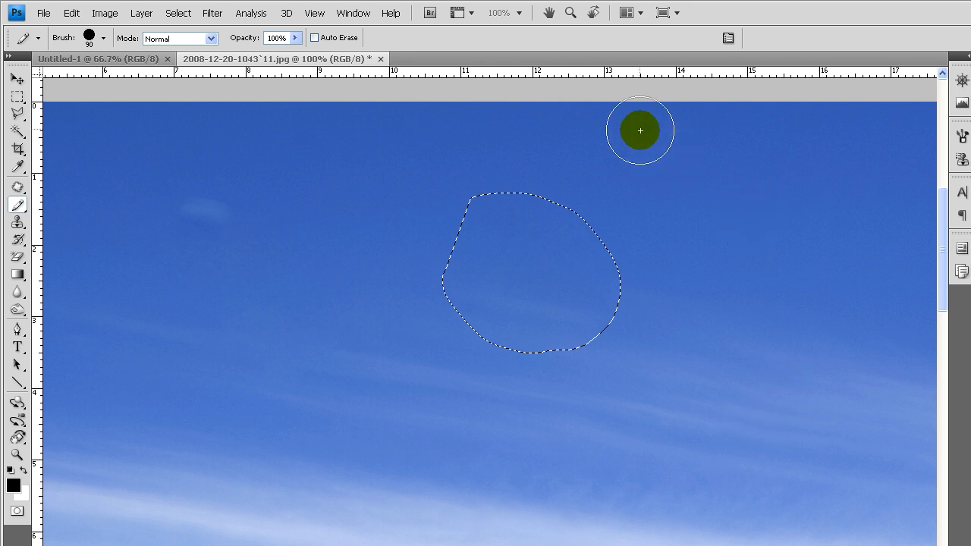
pyautogui.moveTo(477, 397)
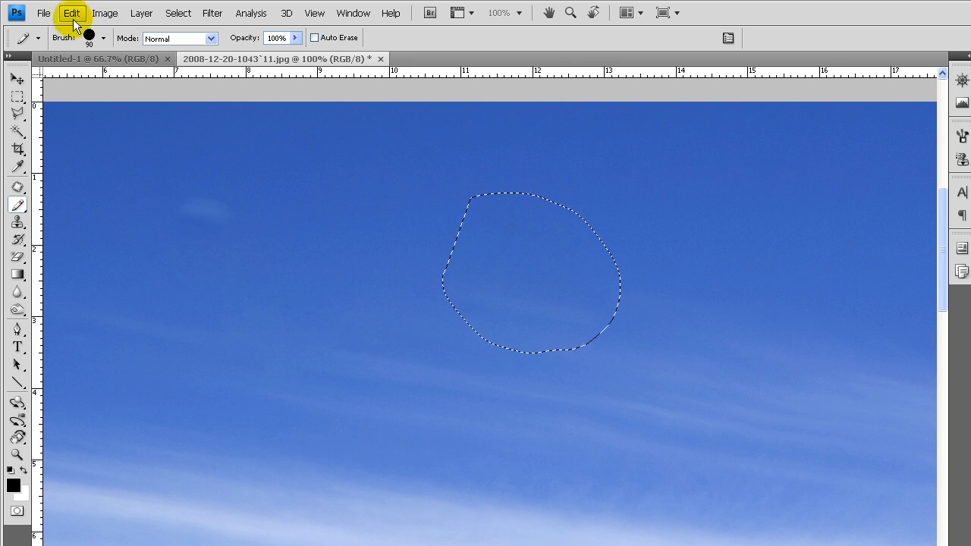
pyautogui.click(177, 13)
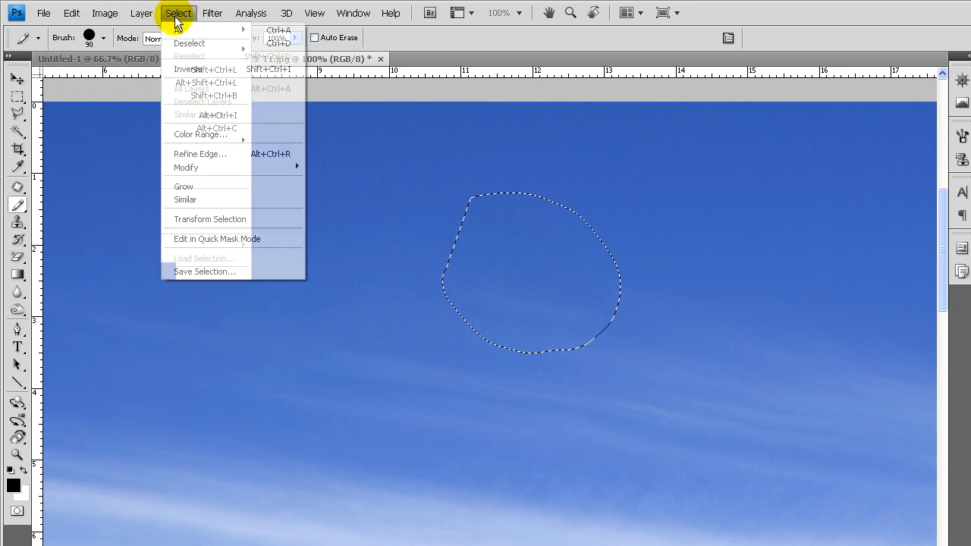
pyautogui.click(189, 42)
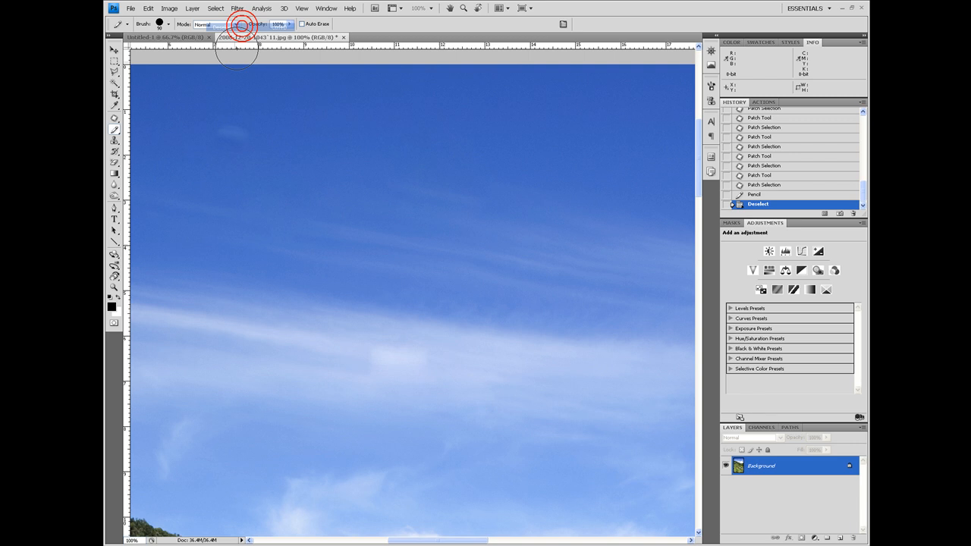
pyautogui.click(285, 37)
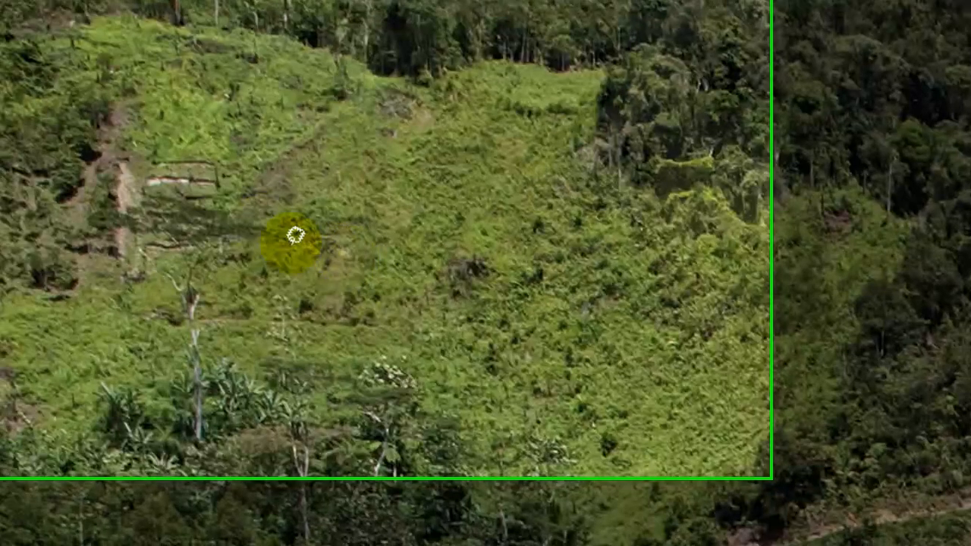
# Apply one more patch and bring the forested hillside into view
pyautogui.click(38, 65)
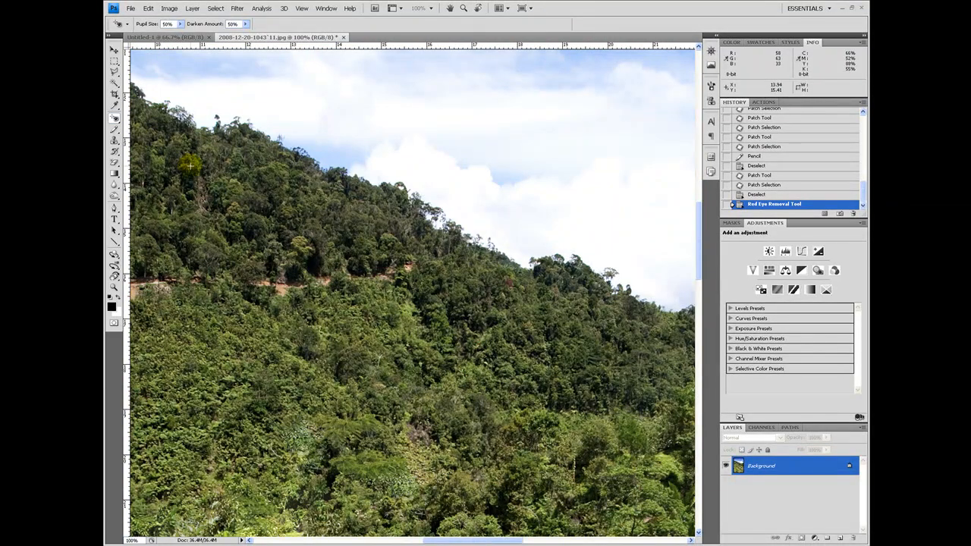
# Choose the Healing Brush from the healing tools flyout
pyautogui.click(114, 117)
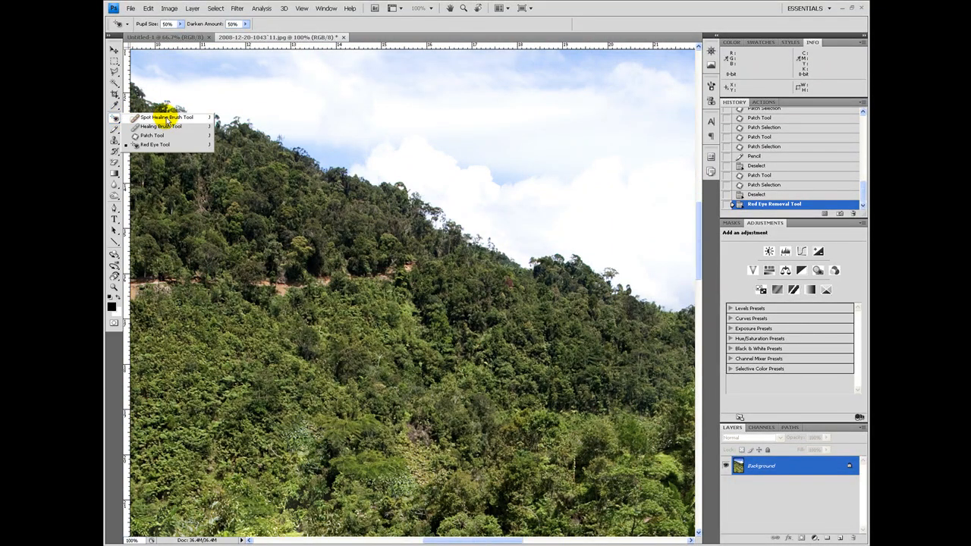
pyautogui.click(162, 116)
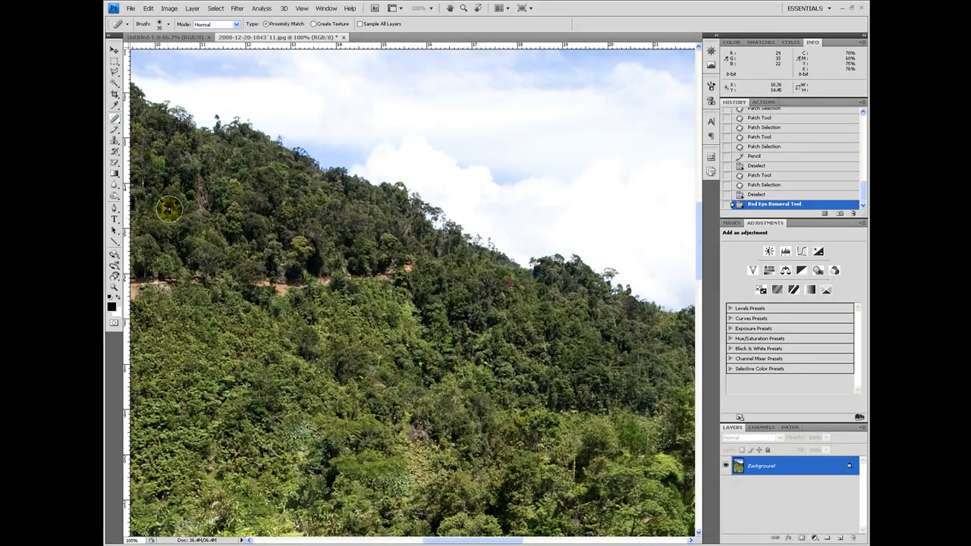
pyautogui.moveTo(338, 142)
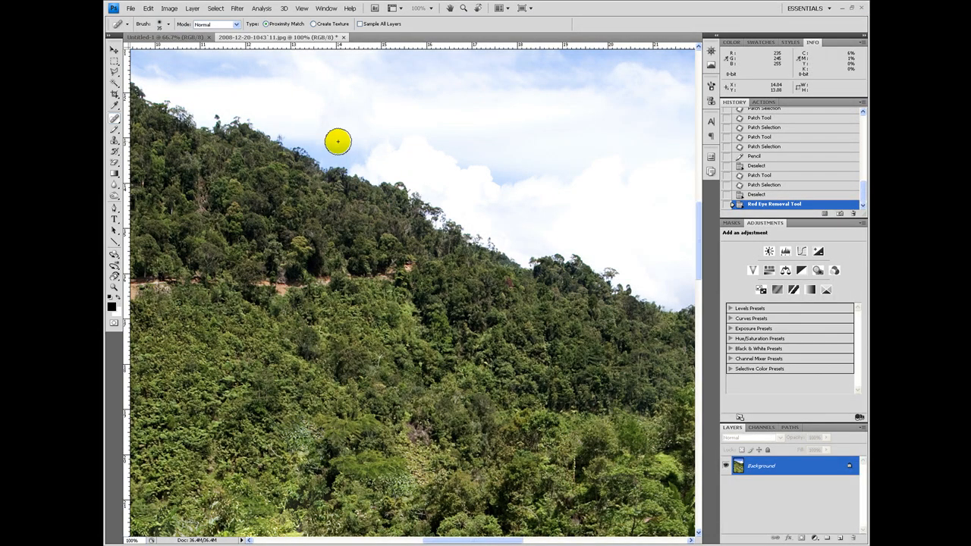